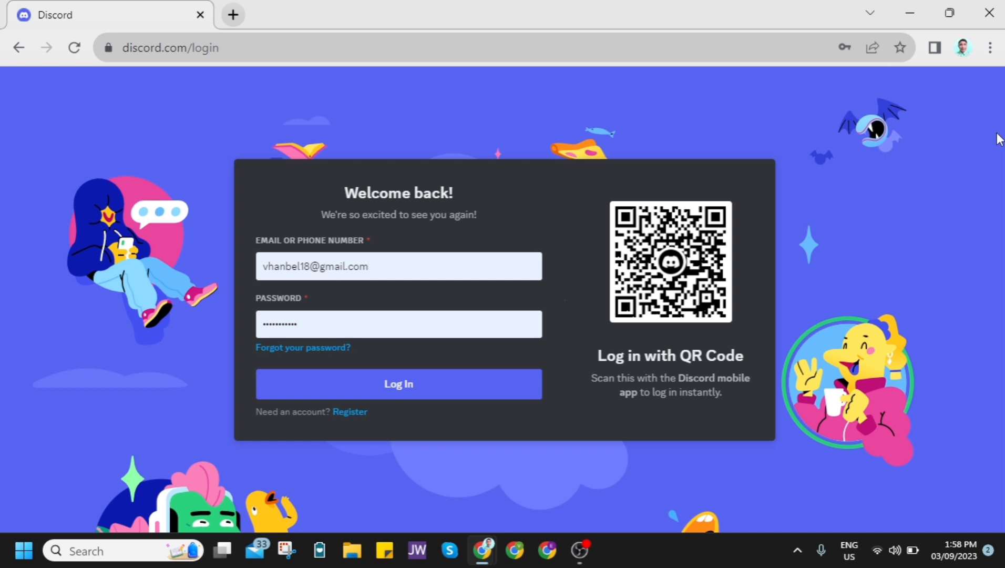
Step: Bring up the developer tools beside the Discord login page (F12)
{"action": "left_click", "coordinate": [369, 266]}
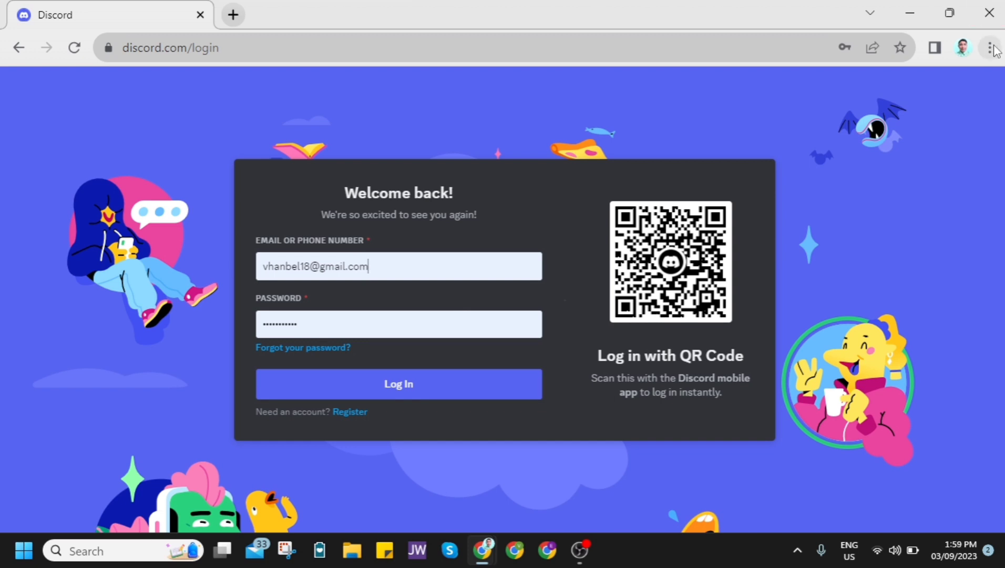
{"action": "left_click", "coordinate": [989, 47]}
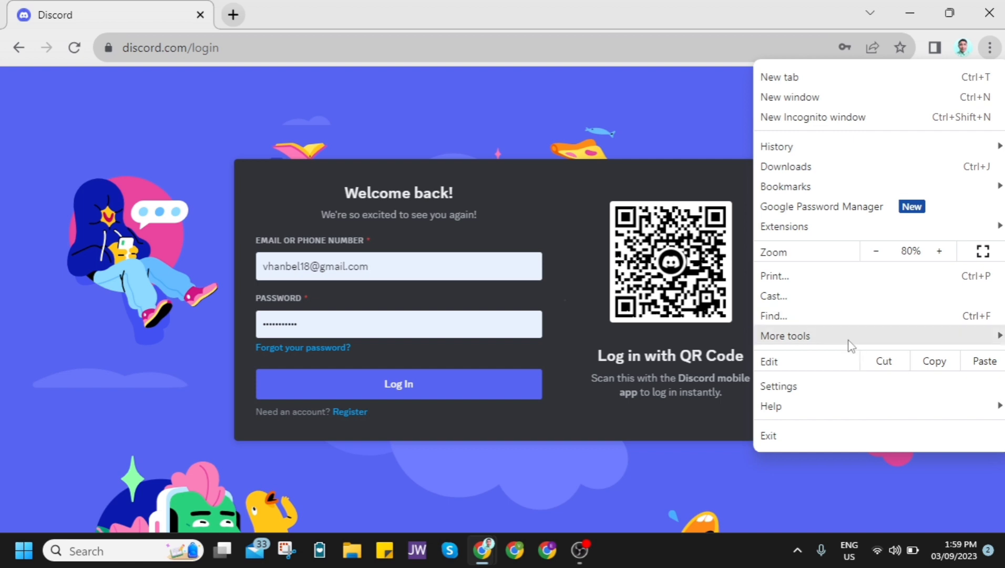
{"action": "left_click", "coordinate": [784, 335]}
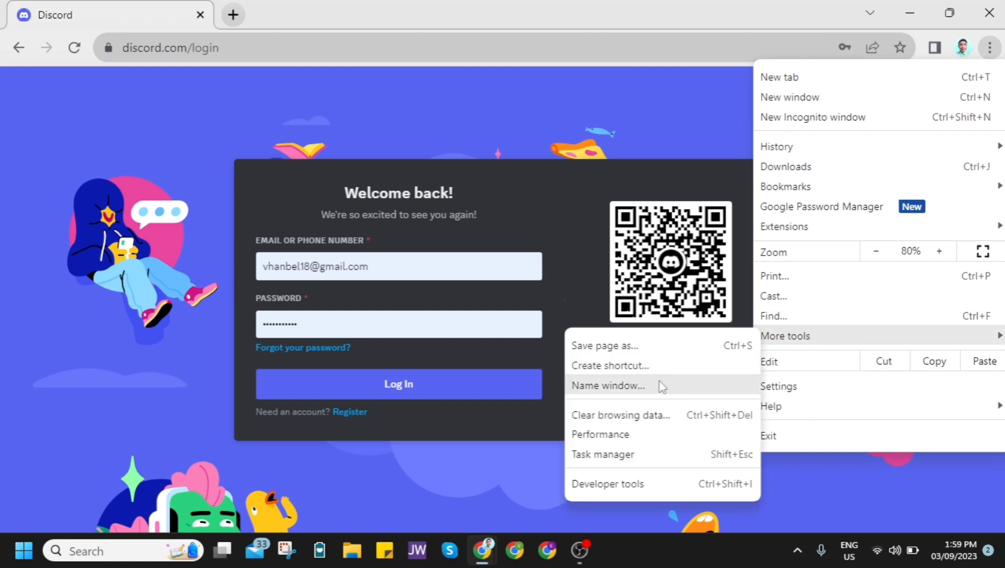
{"action": "mouse_move", "coordinate": [606, 483]}
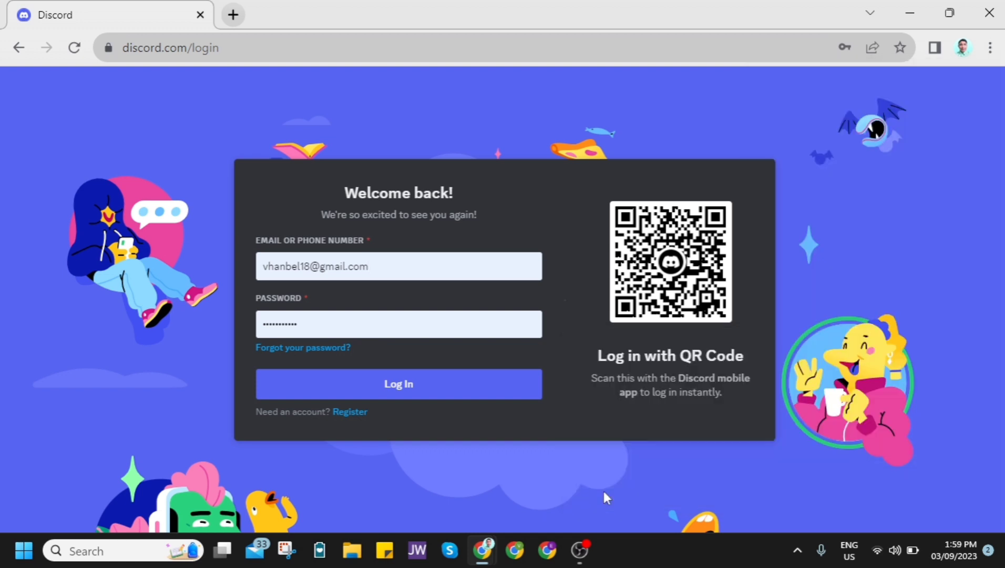
{"action": "key", "text": "F12"}
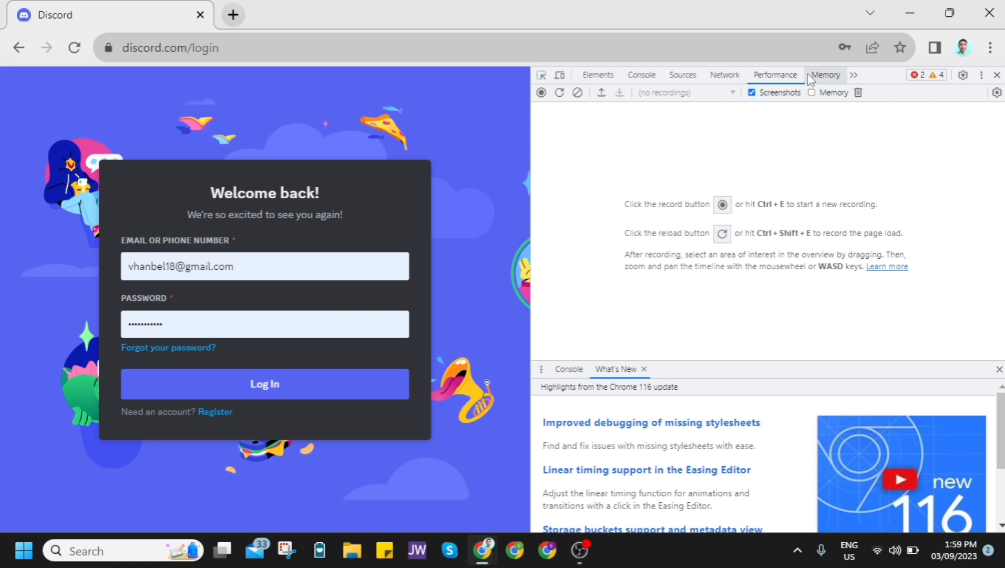
Step: Show the Application panel and expand Local Storage to the discord.com origin
{"action": "left_click", "coordinate": [853, 75]}
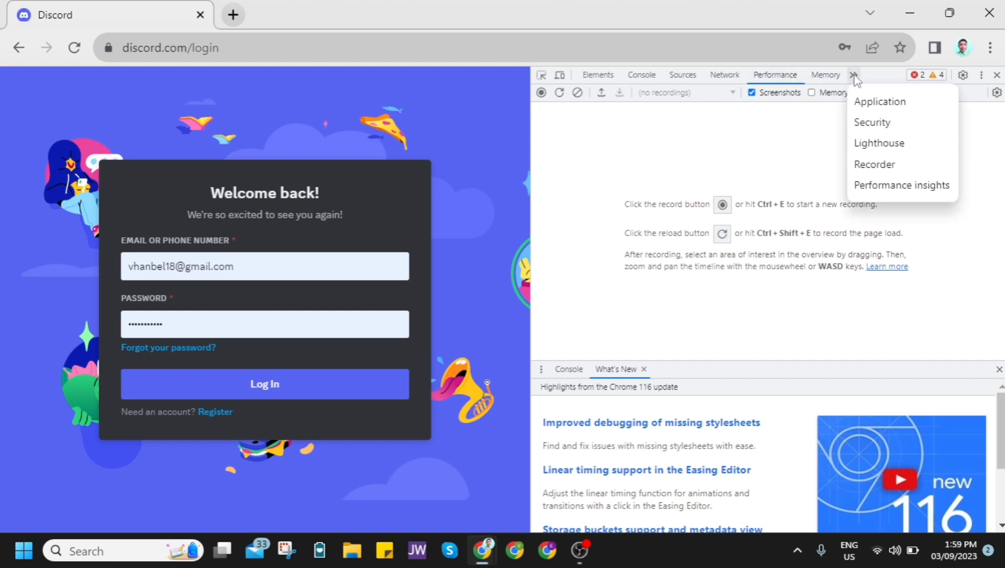
{"action": "left_click", "coordinate": [878, 100]}
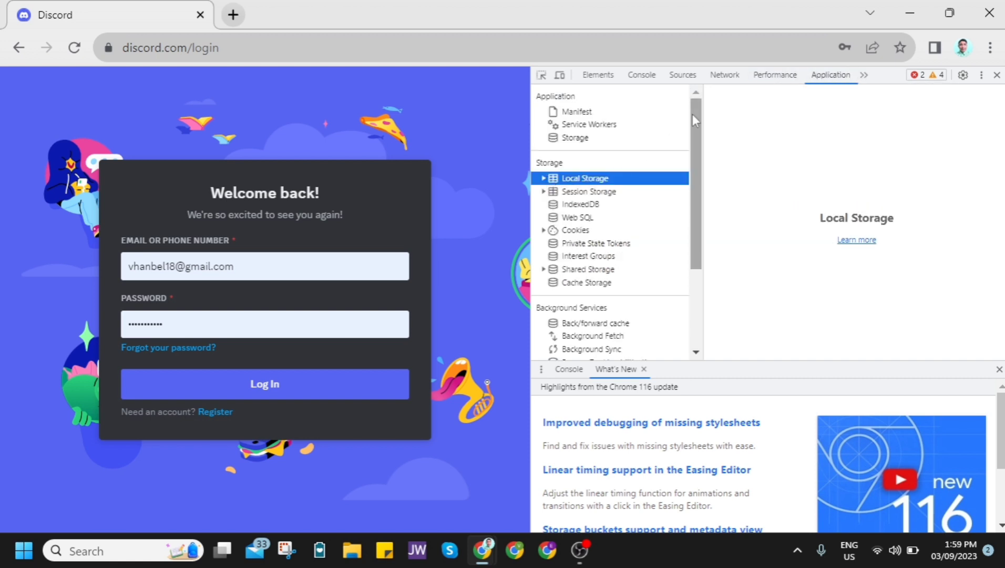
{"action": "mouse_move", "coordinate": [585, 181]}
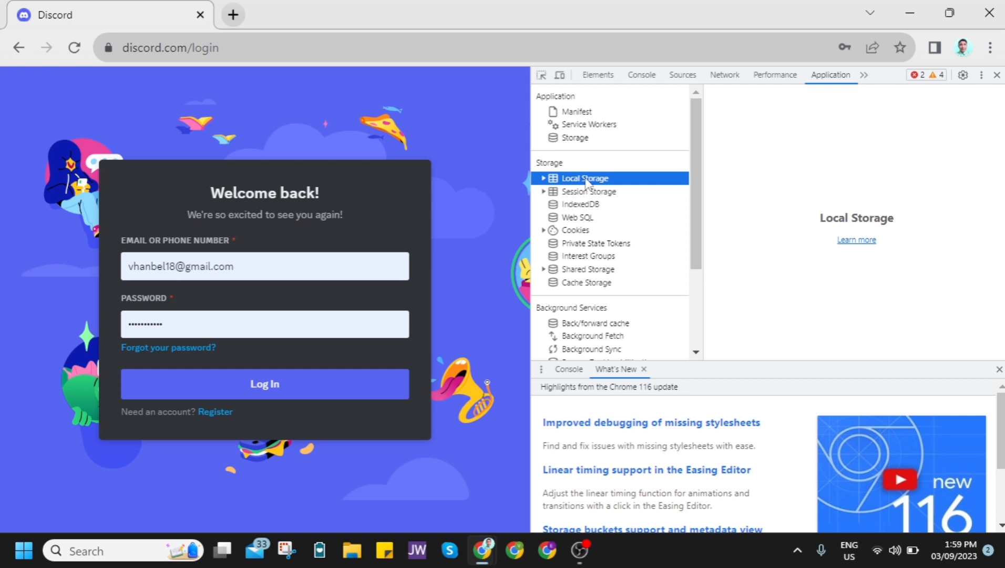
{"action": "left_click", "coordinate": [543, 178]}
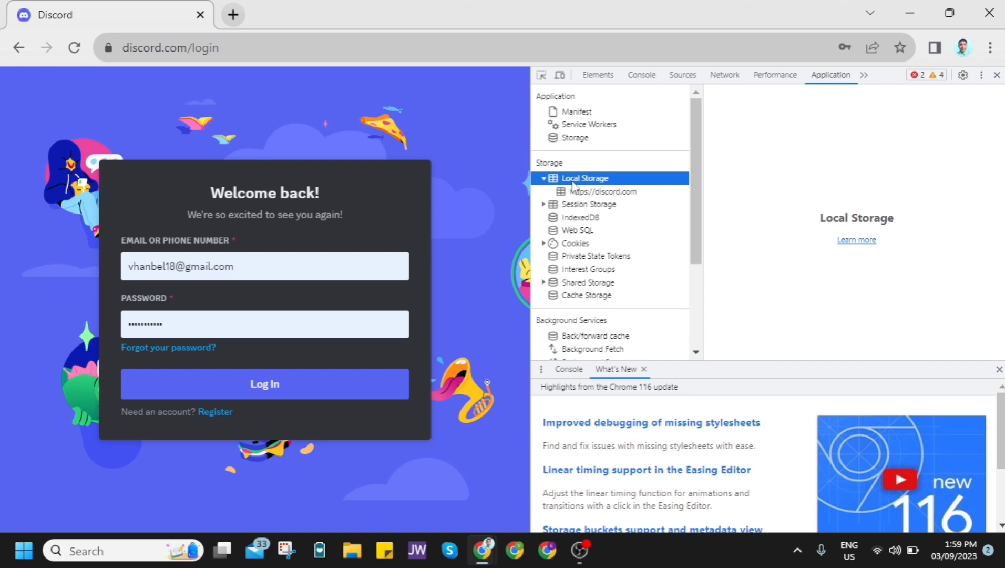
{"action": "left_click", "coordinate": [606, 191]}
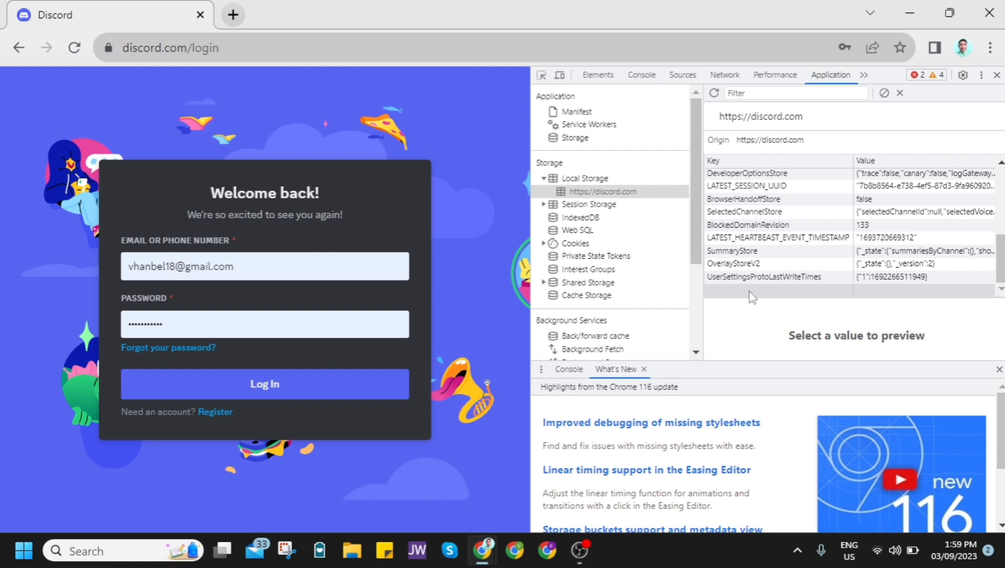
Step: Add a new Local Storage key named 'token' and begin editing its value
{"action": "left_click", "coordinate": [769, 289]}
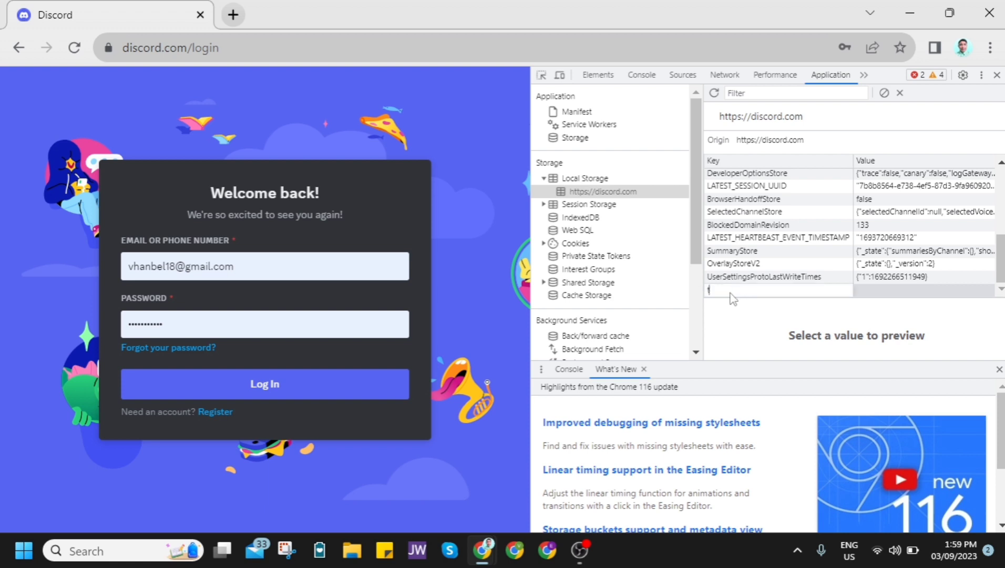
{"action": "type", "text": "oken"}
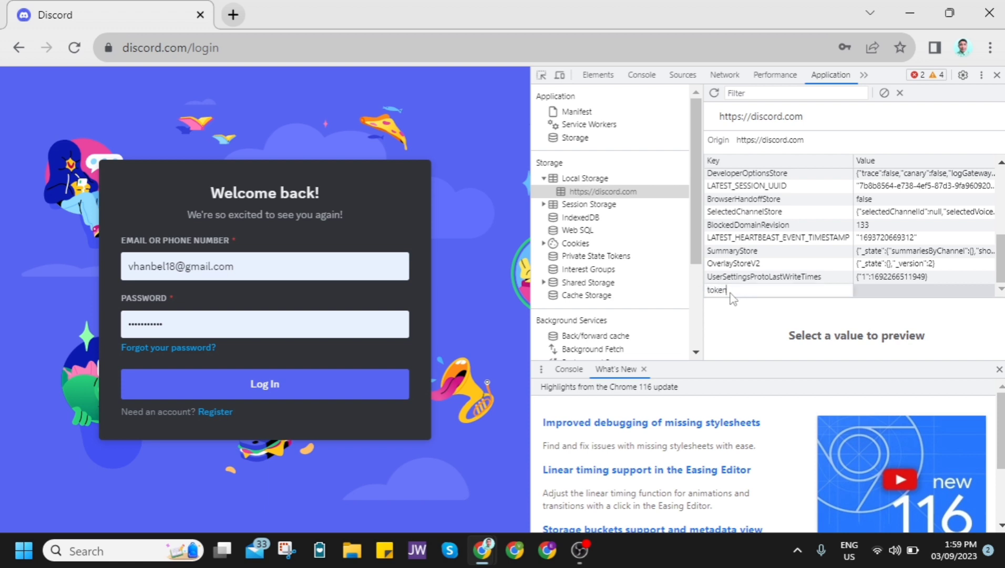
{"action": "left_click", "coordinate": [730, 289]}
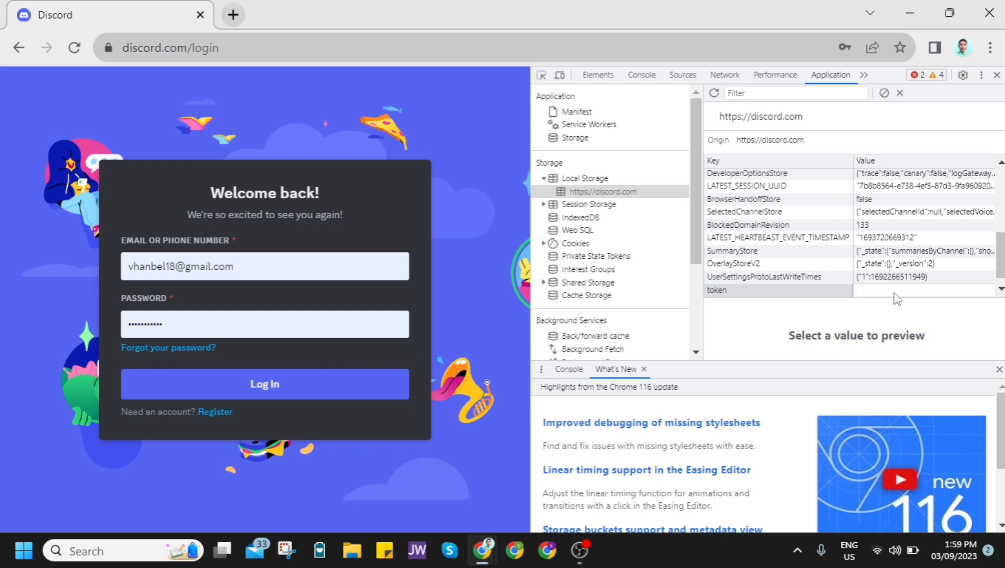
{"action": "left_click", "coordinate": [923, 289]}
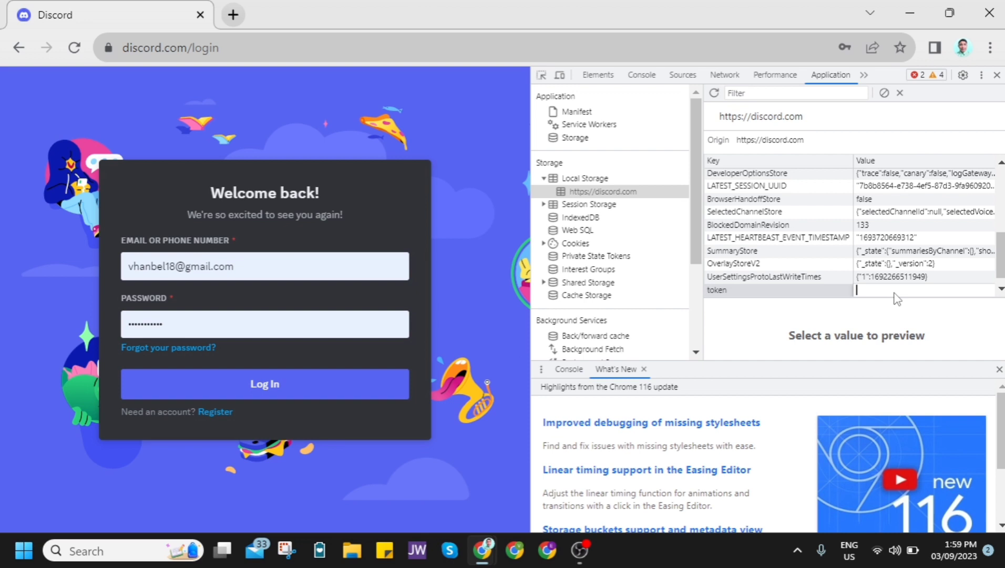